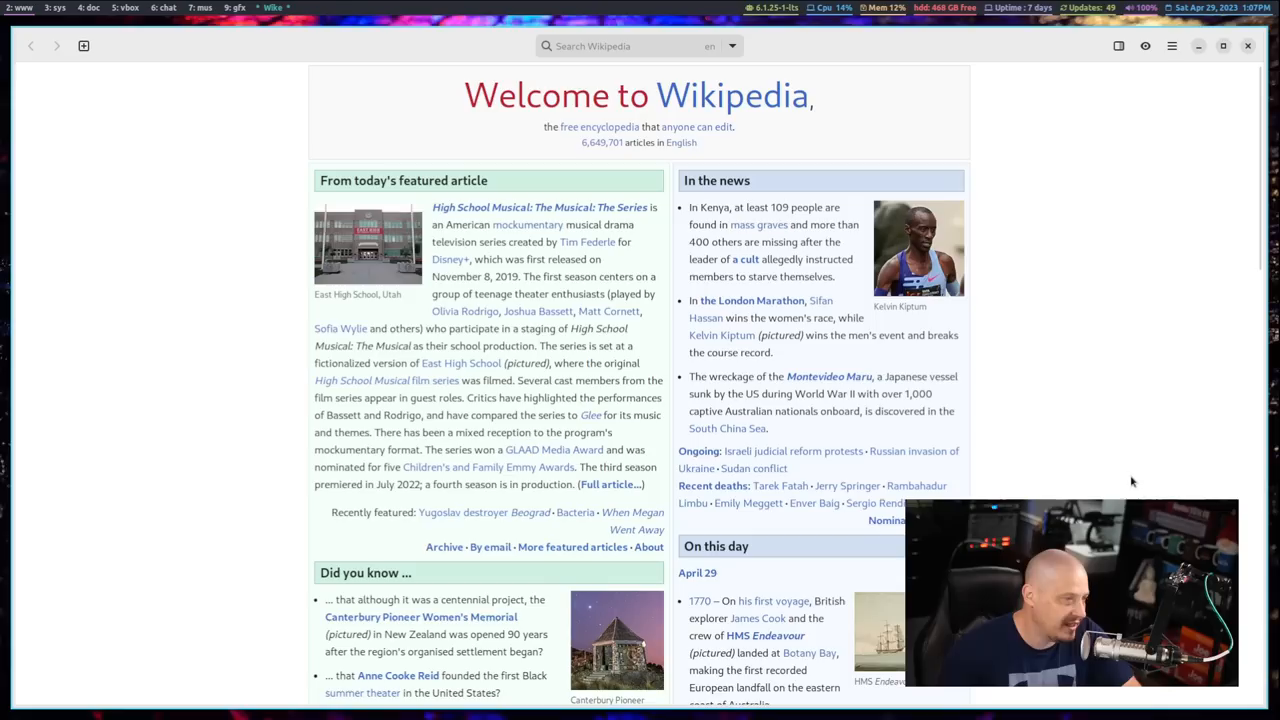
{"action": "mouse_move", "coordinate": [1196, 126]}
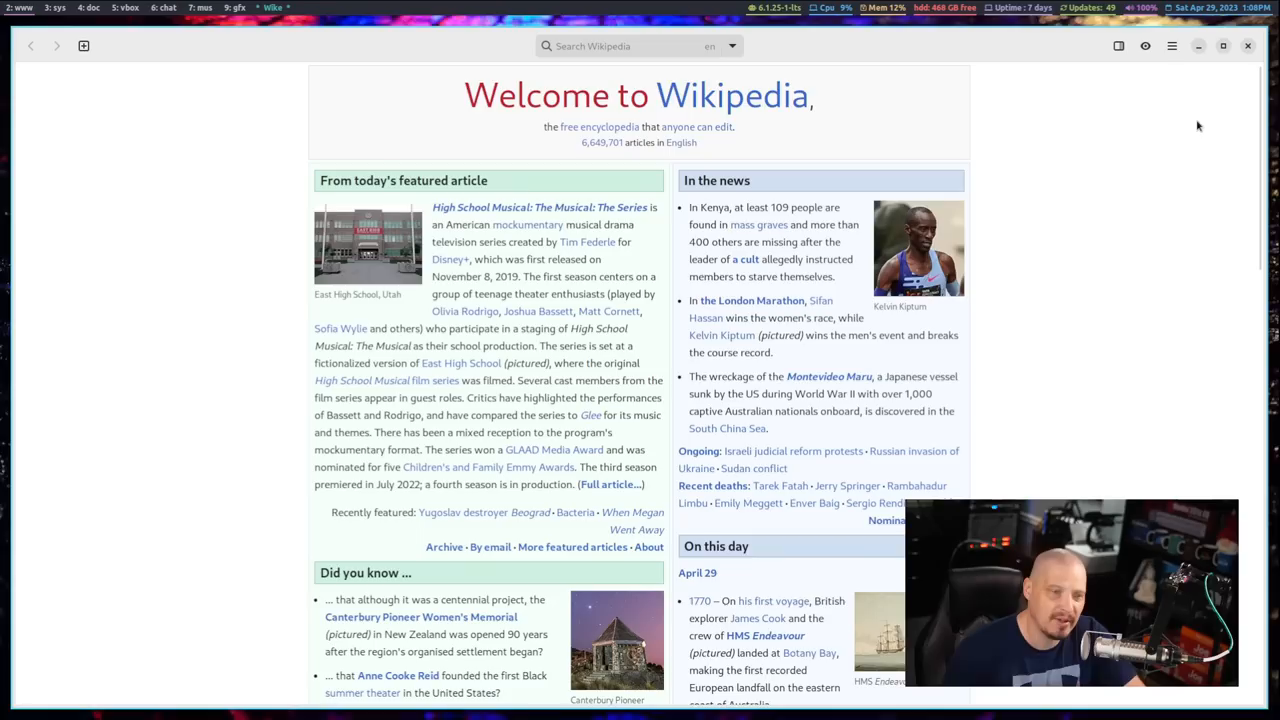
Switch the reader to the dark theme from the view options popover
{"action": "left_click", "coordinate": [1118, 46]}
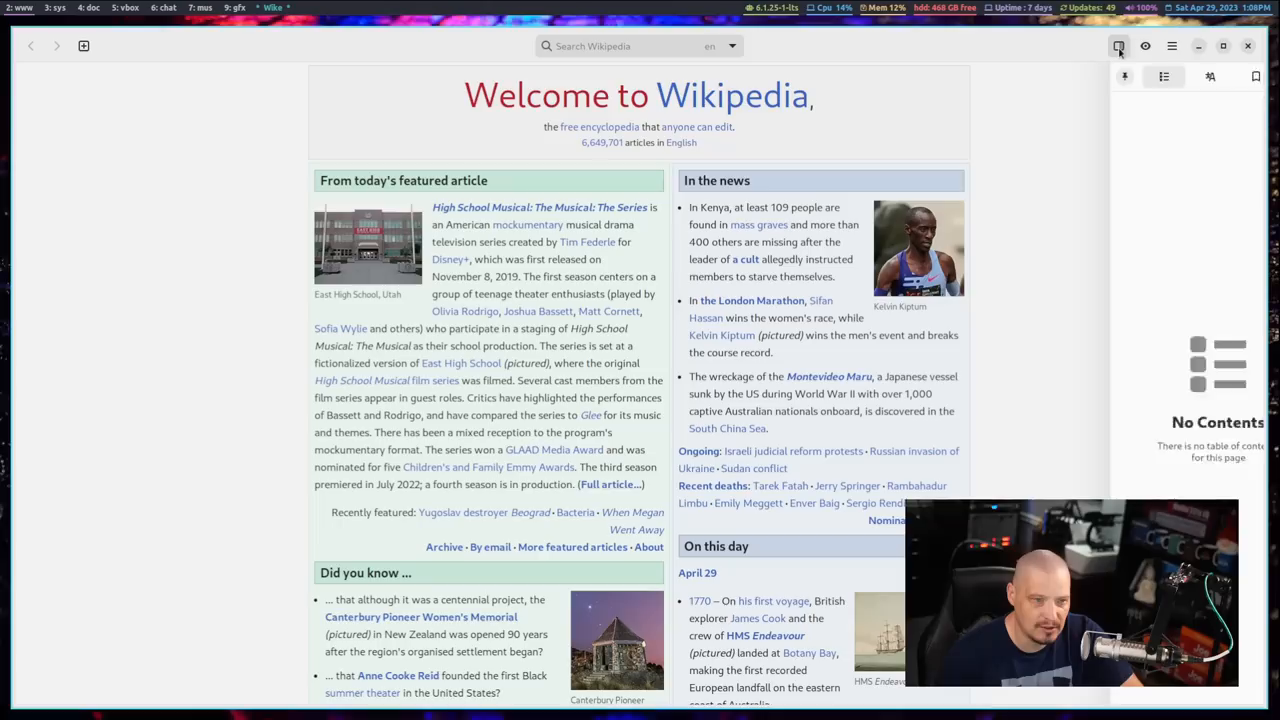
{"action": "left_click", "coordinate": [1144, 46]}
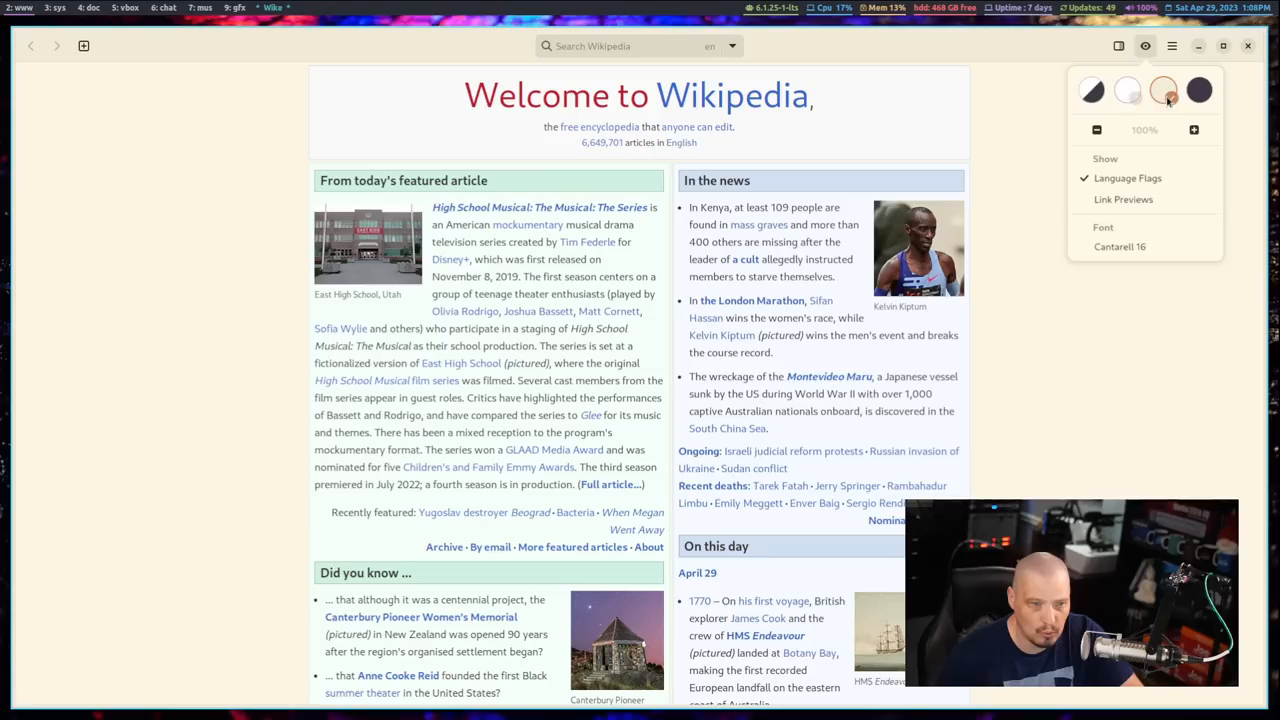
{"action": "left_click", "coordinate": [1200, 90]}
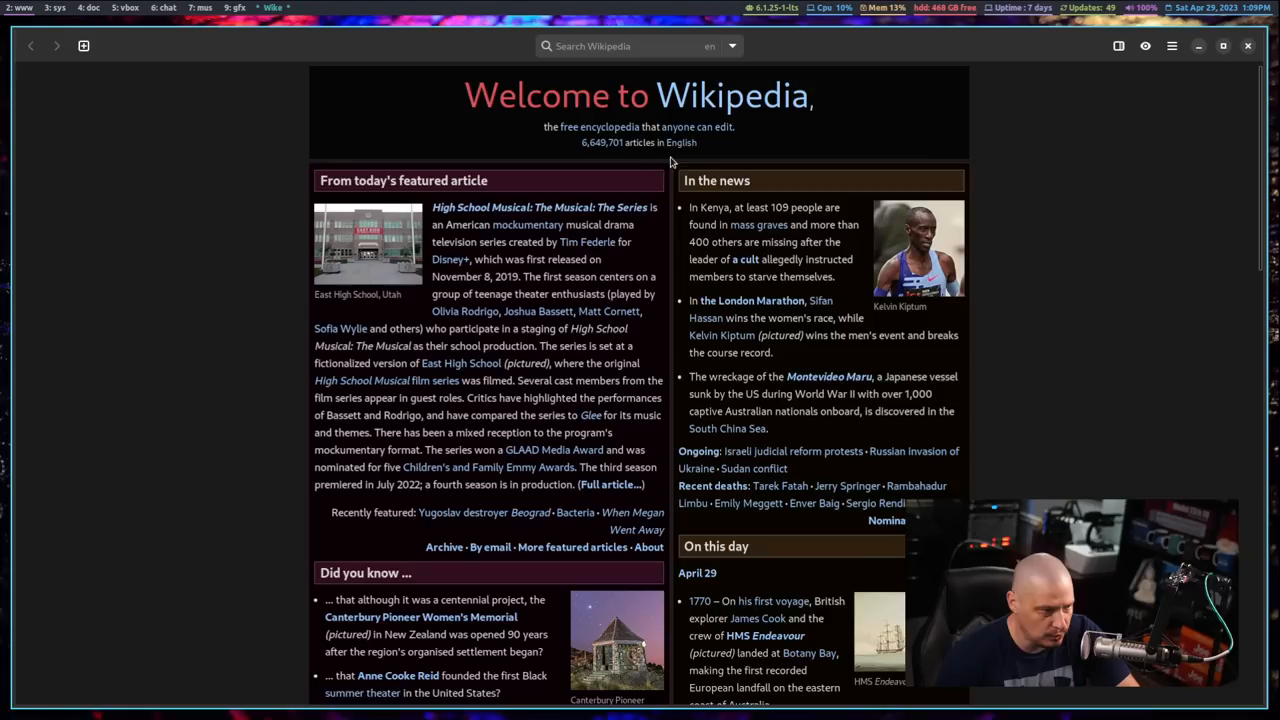
{"action": "mouse_move", "coordinate": [1030, 184]}
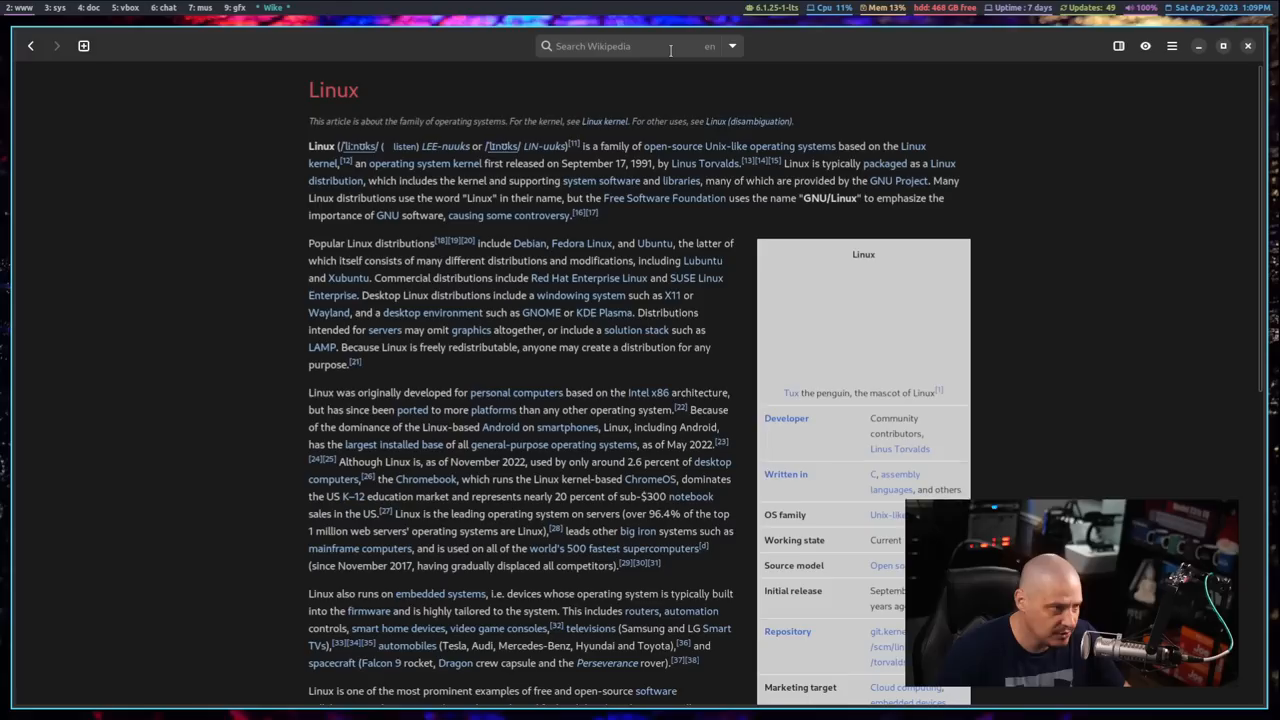
Go back from the Linux article to the main page and add a second empty tab
{"action": "left_click", "coordinate": [56, 44]}
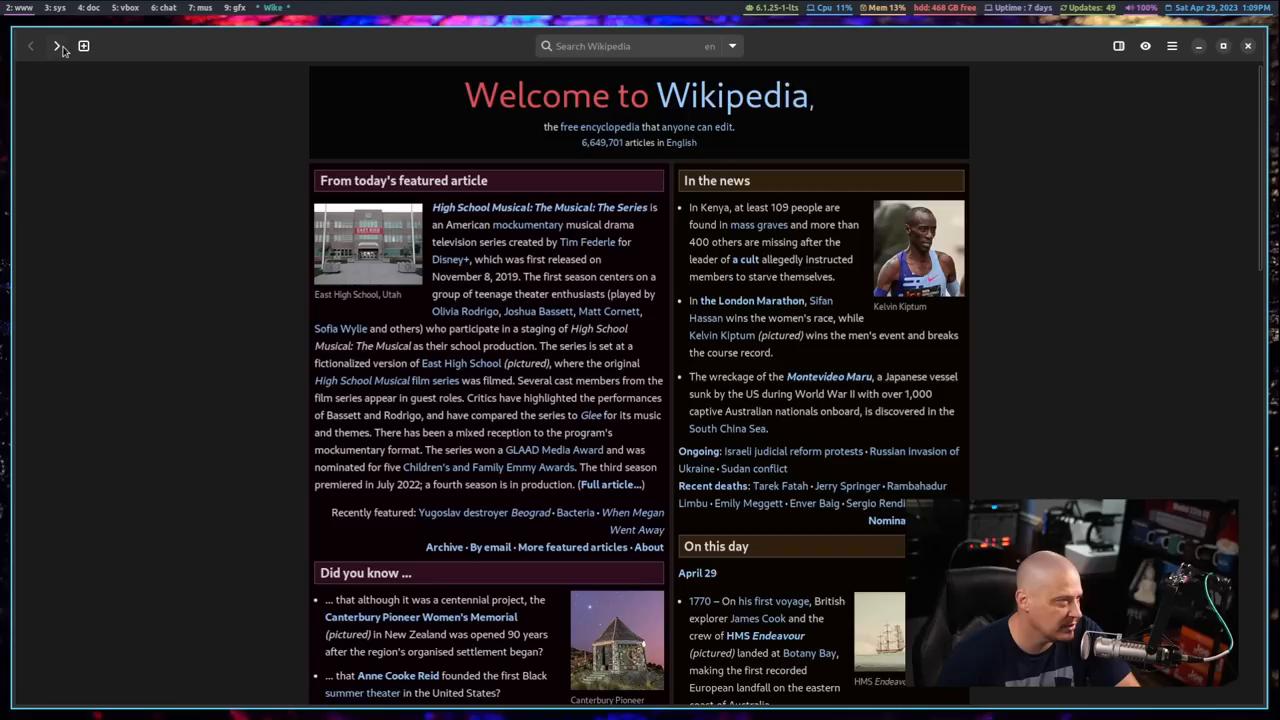
{"action": "left_click", "coordinate": [84, 44]}
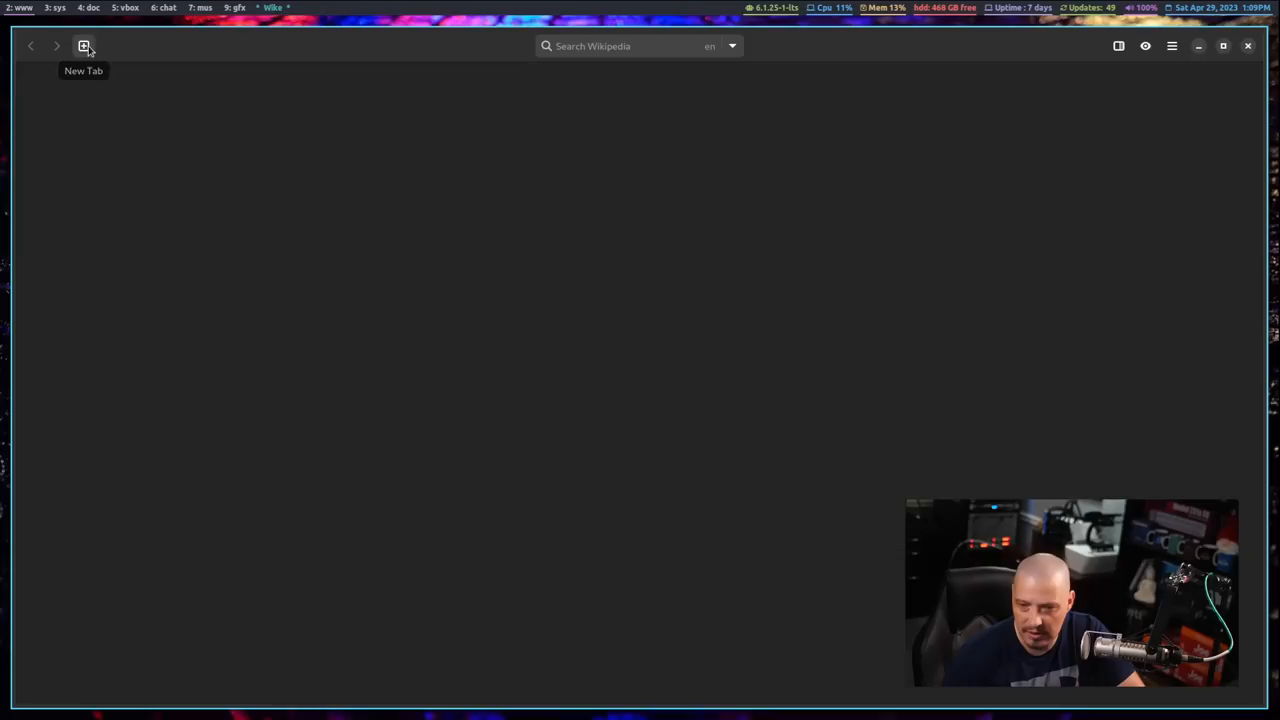
Load the main page, add a third tab with the random Waterfall furniture article and show its contents
{"action": "left_click", "coordinate": [84, 44]}
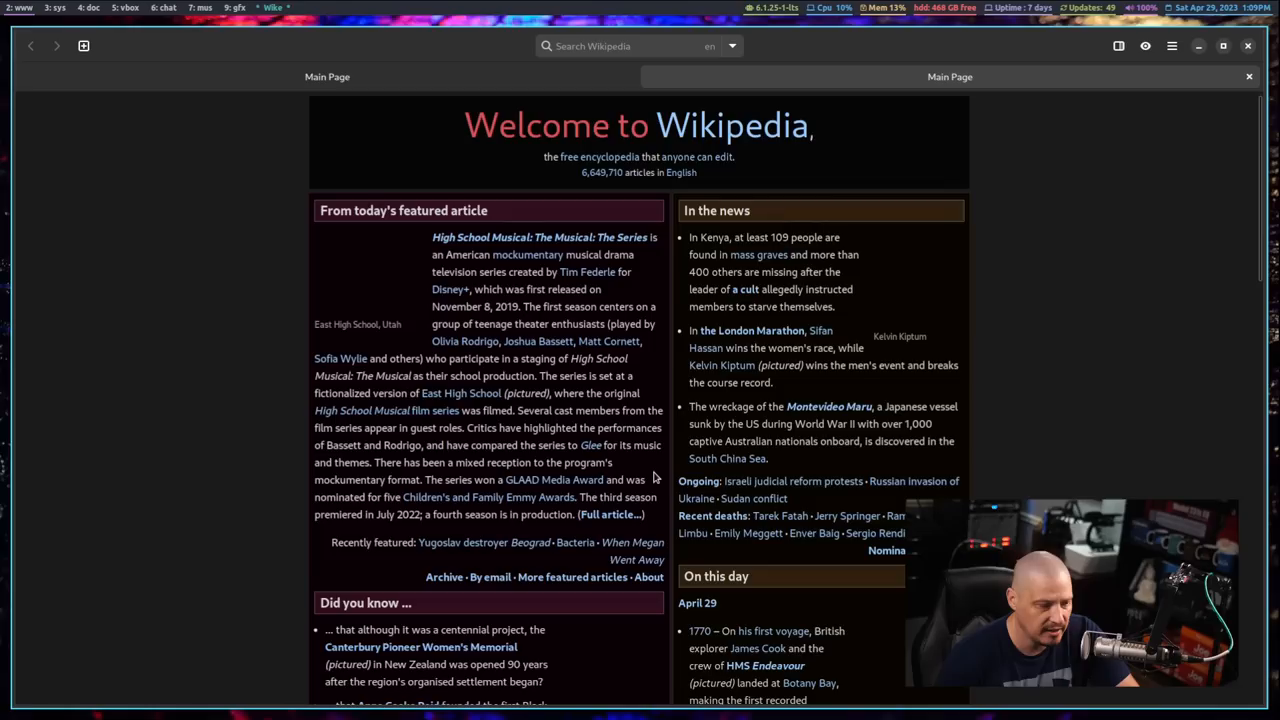
{"action": "left_click", "coordinate": [84, 46]}
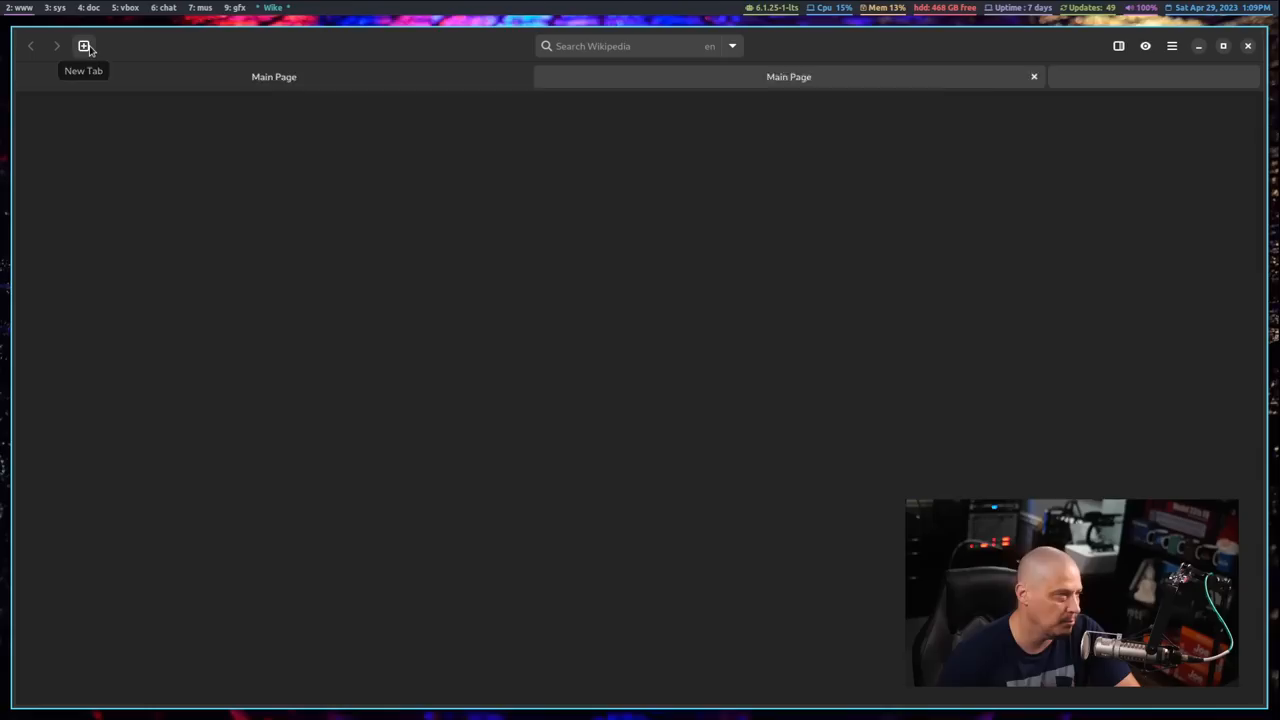
{"action": "left_click", "coordinate": [84, 46]}
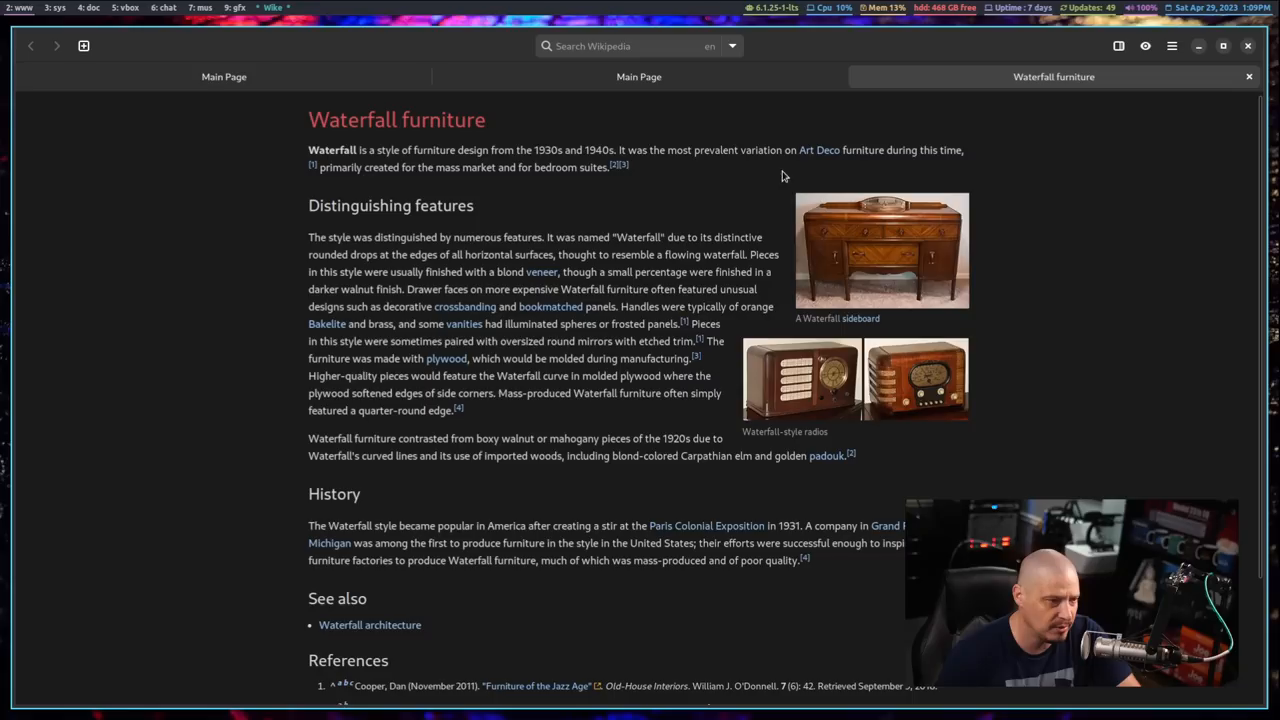
{"action": "left_click", "coordinate": [1120, 46]}
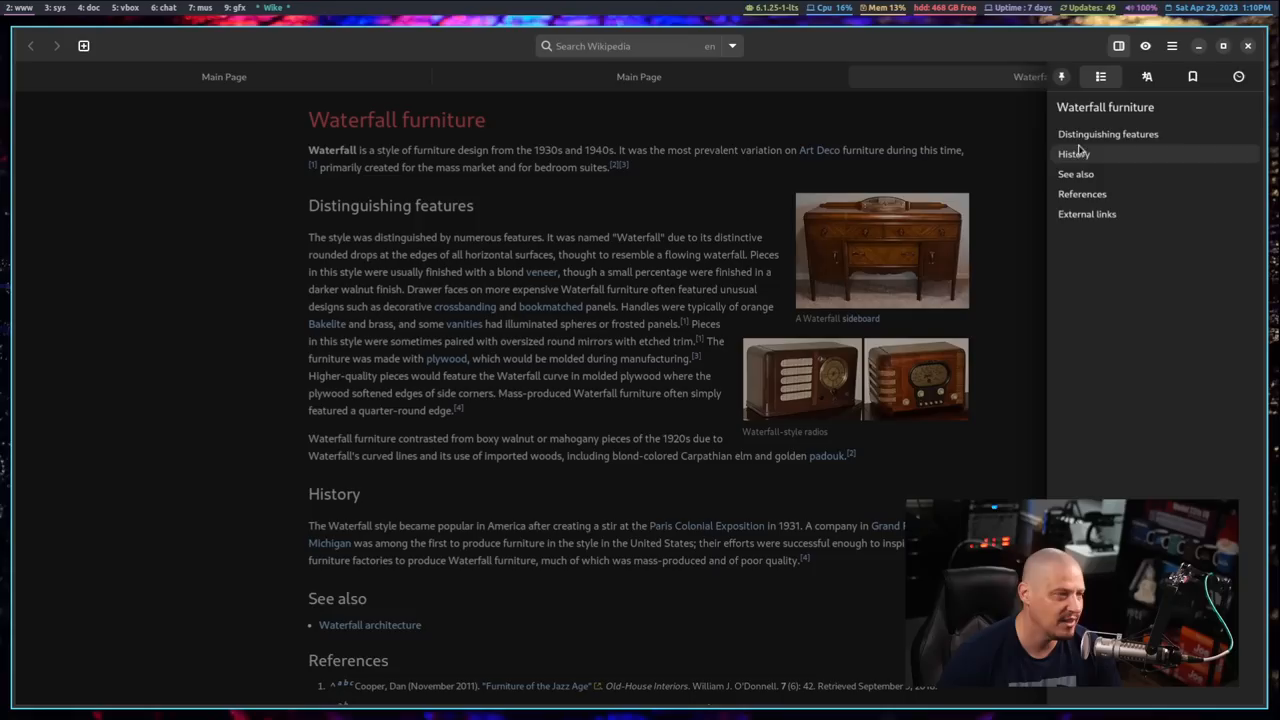
Jump to the History section from the contents list
{"action": "scroll", "scroll_direction": "down", "scroll_amount": 3}
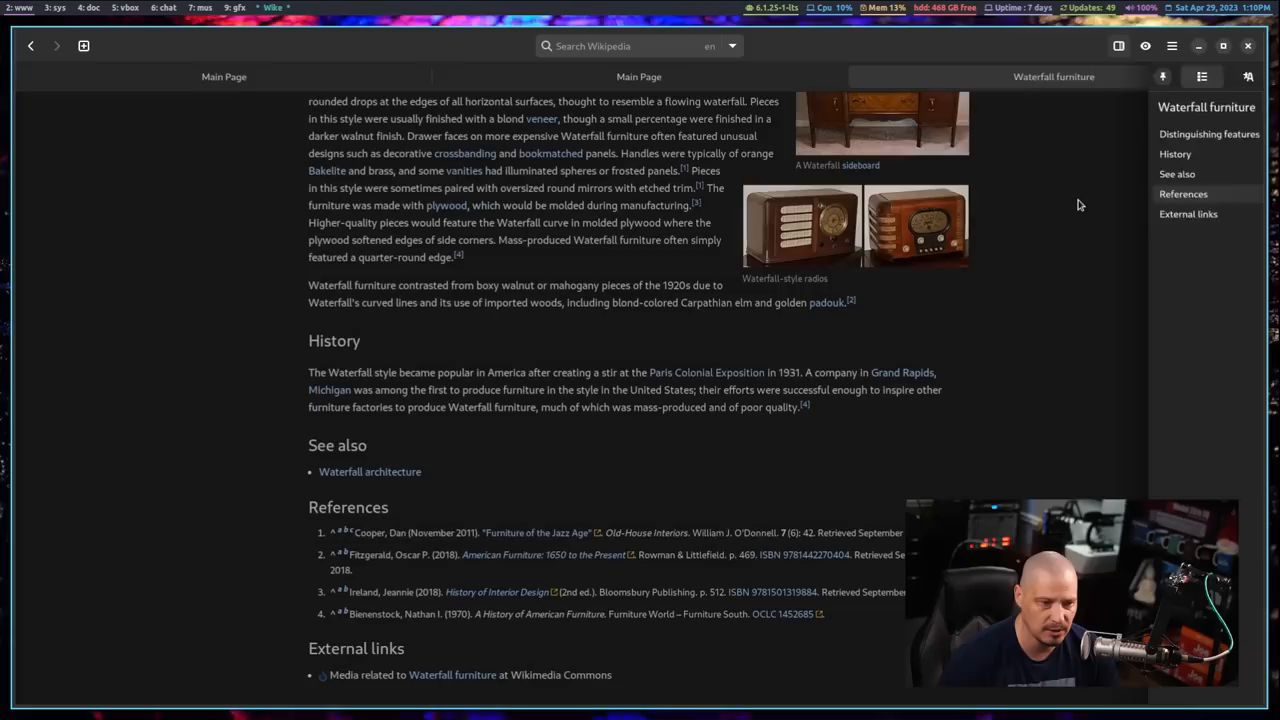
{"action": "left_click", "coordinate": [638, 76]}
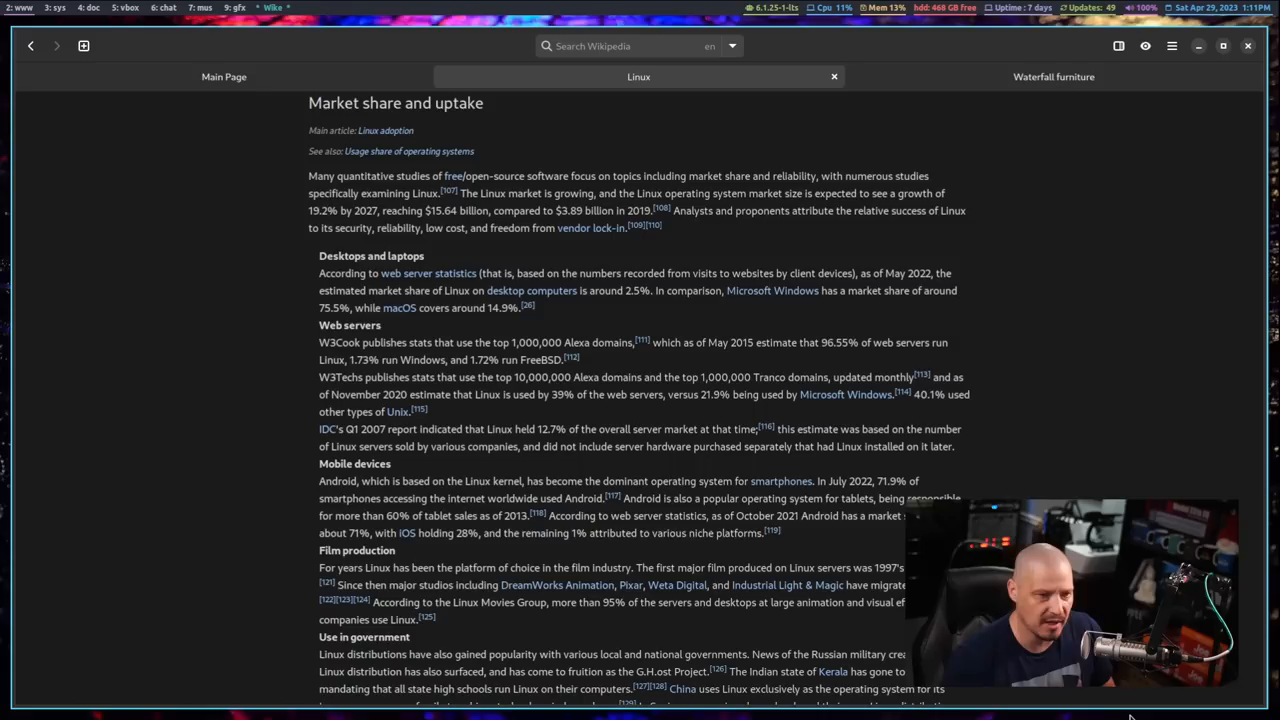
Trigger a page load in the middle tab that ends on the Can't Access Wikipedia error
{"action": "left_click", "coordinate": [1052, 76]}
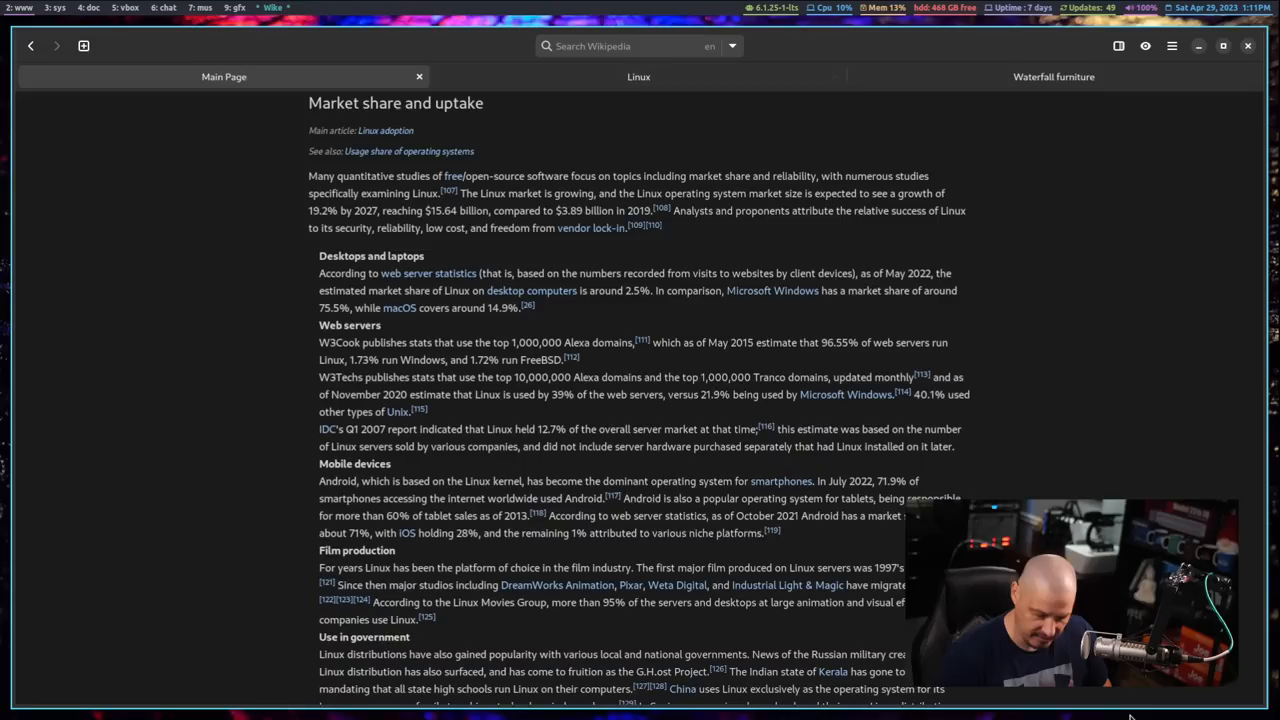
{"action": "left_click", "coordinate": [1052, 76]}
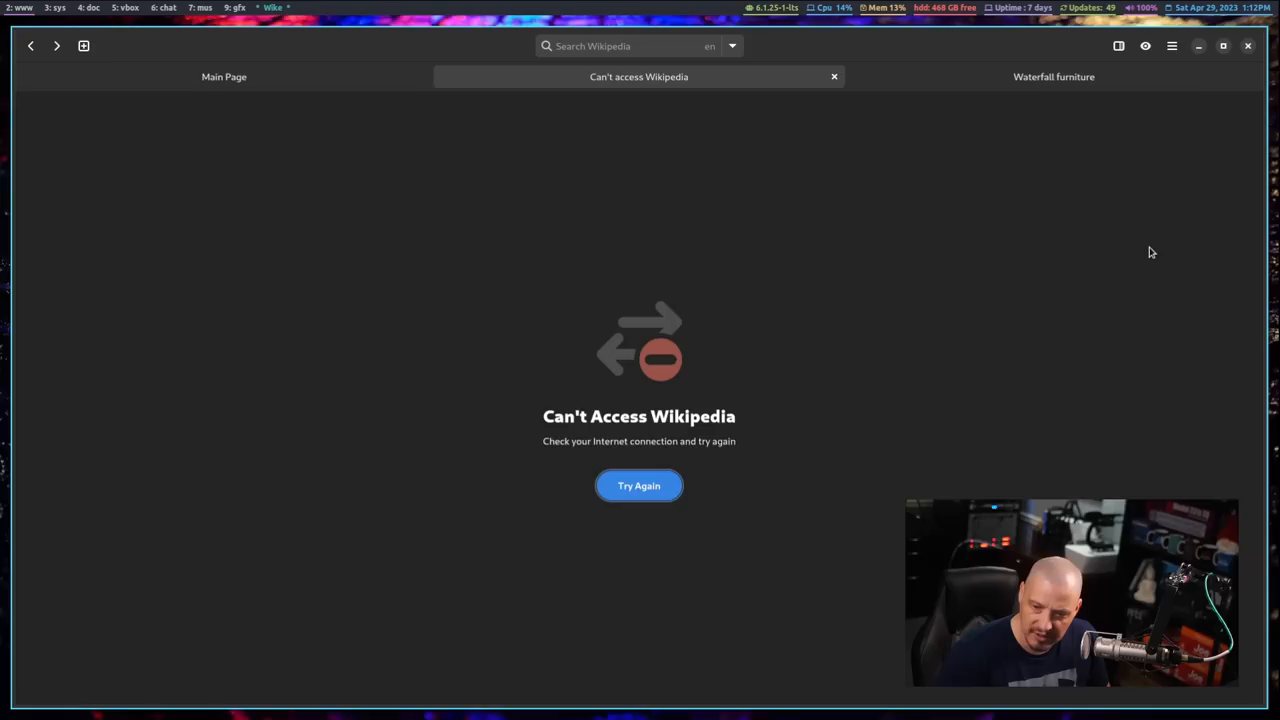
Retry after the error so the Cool Cool Toon article loads in the middle tab
{"action": "left_click", "coordinate": [638, 486]}
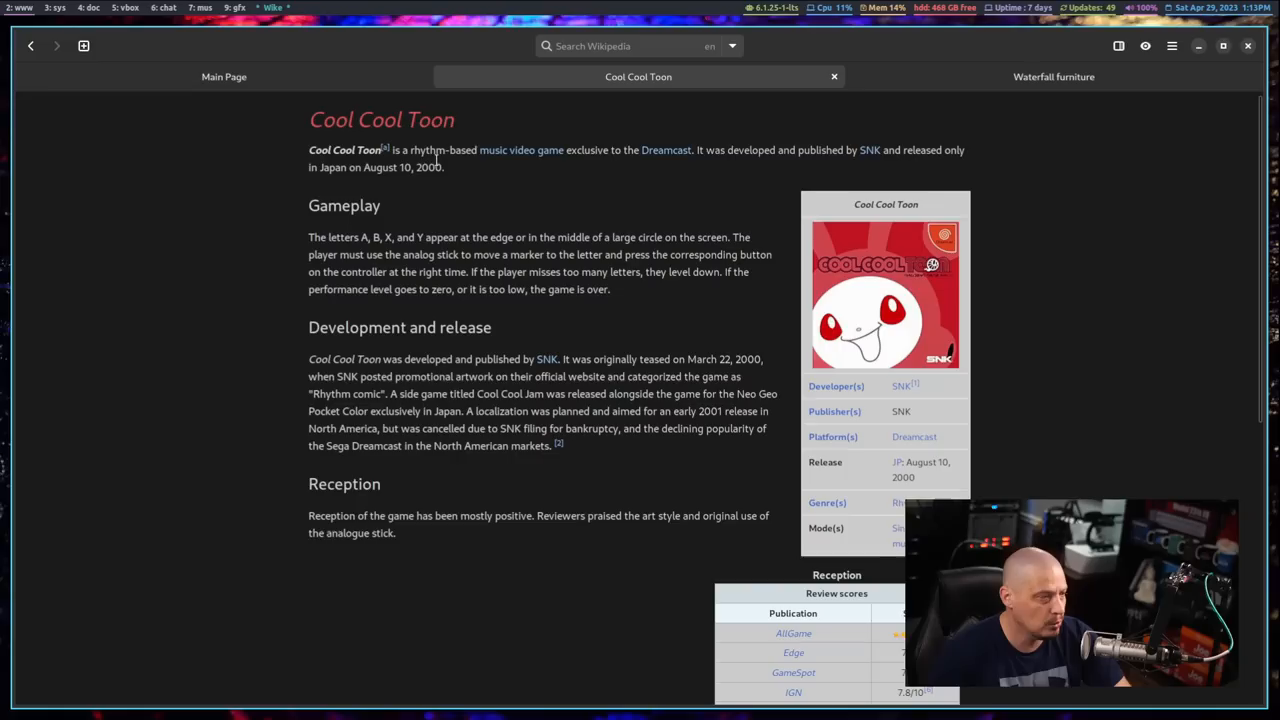
{"action": "mouse_move", "coordinate": [1158, 396]}
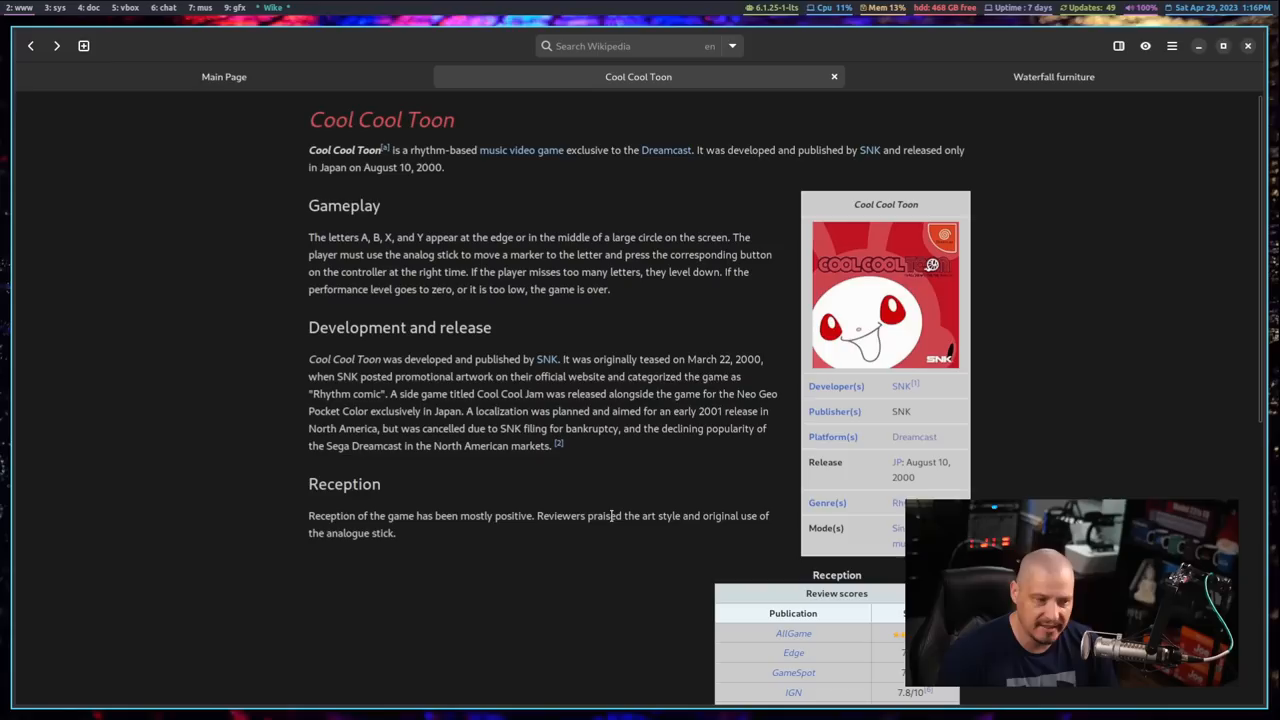
{"action": "mouse_move", "coordinate": [978, 268]}
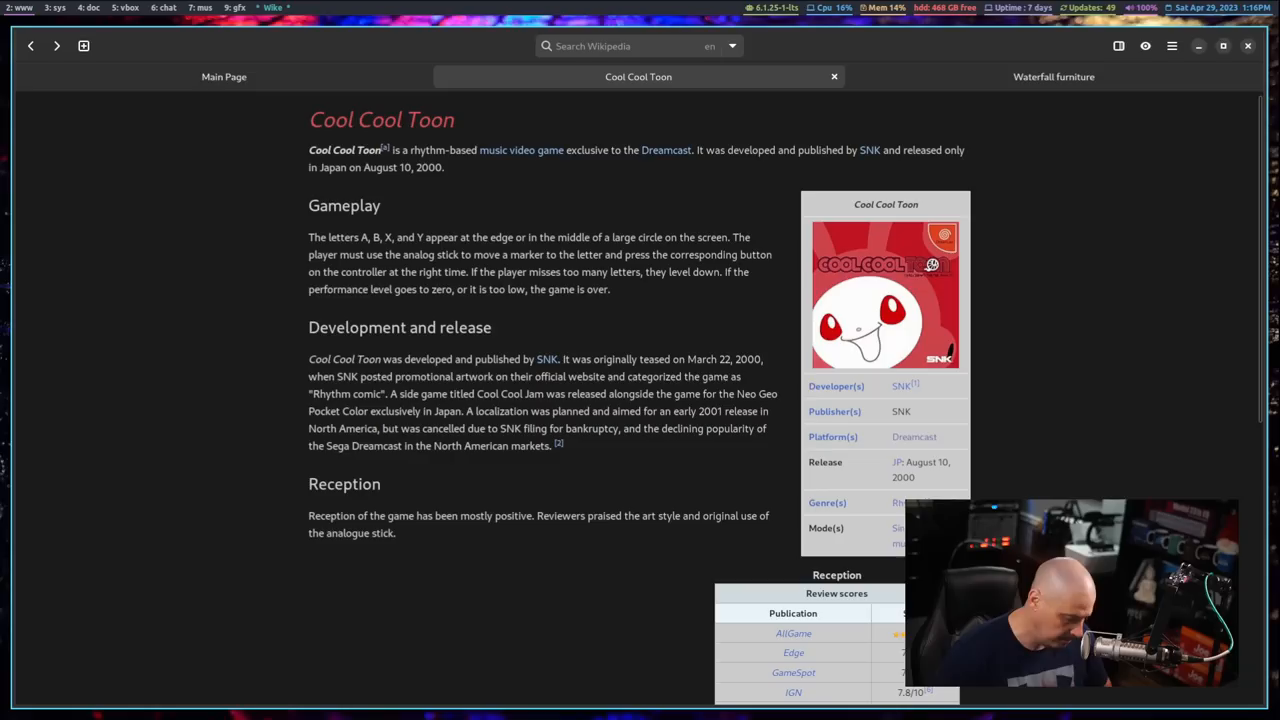
{"action": "left_click", "coordinate": [1170, 46]}
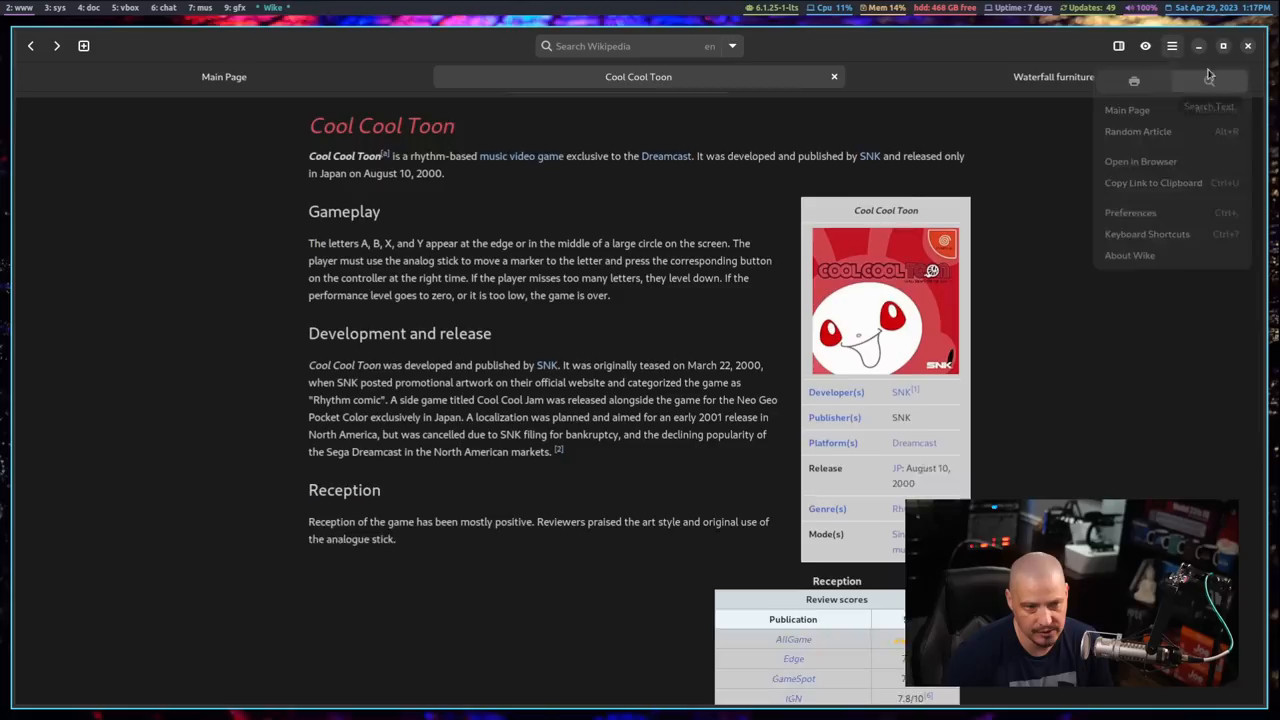
{"action": "left_click", "coordinate": [1152, 448]}
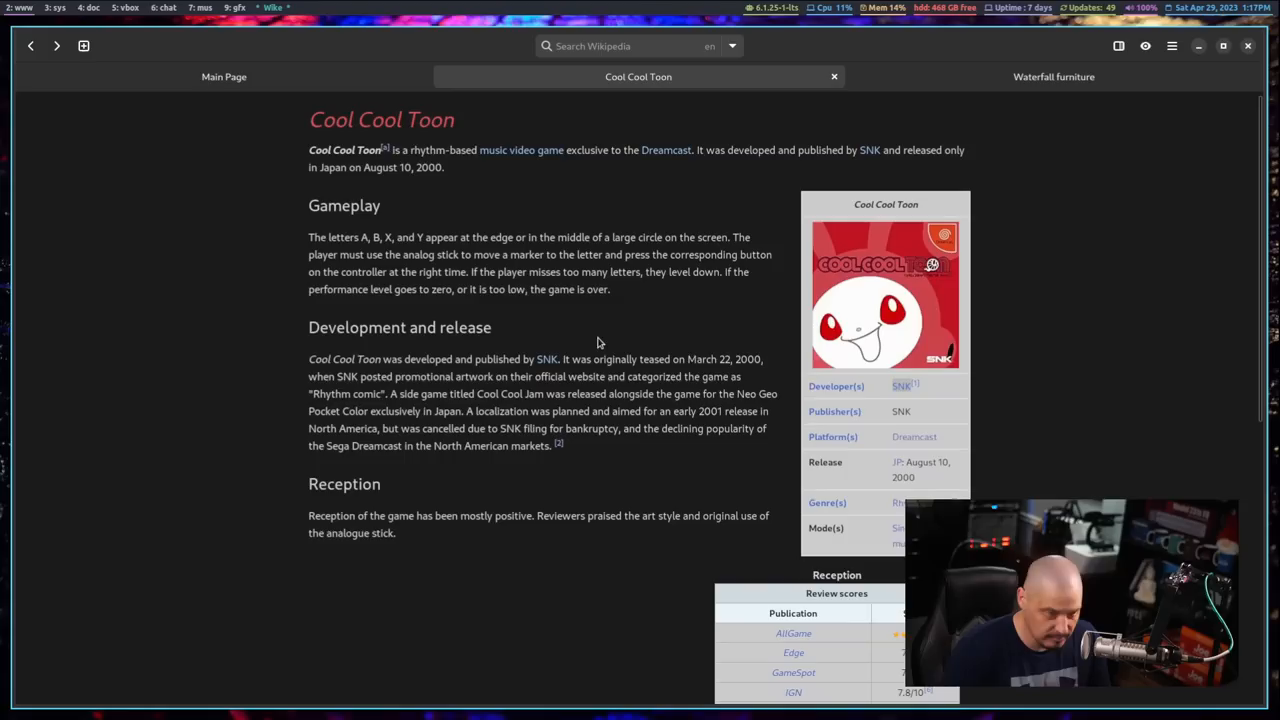
Review the Keyboard Shortcuts overview, dismiss it and show the reading history
{"action": "left_click", "coordinate": [1120, 46]}
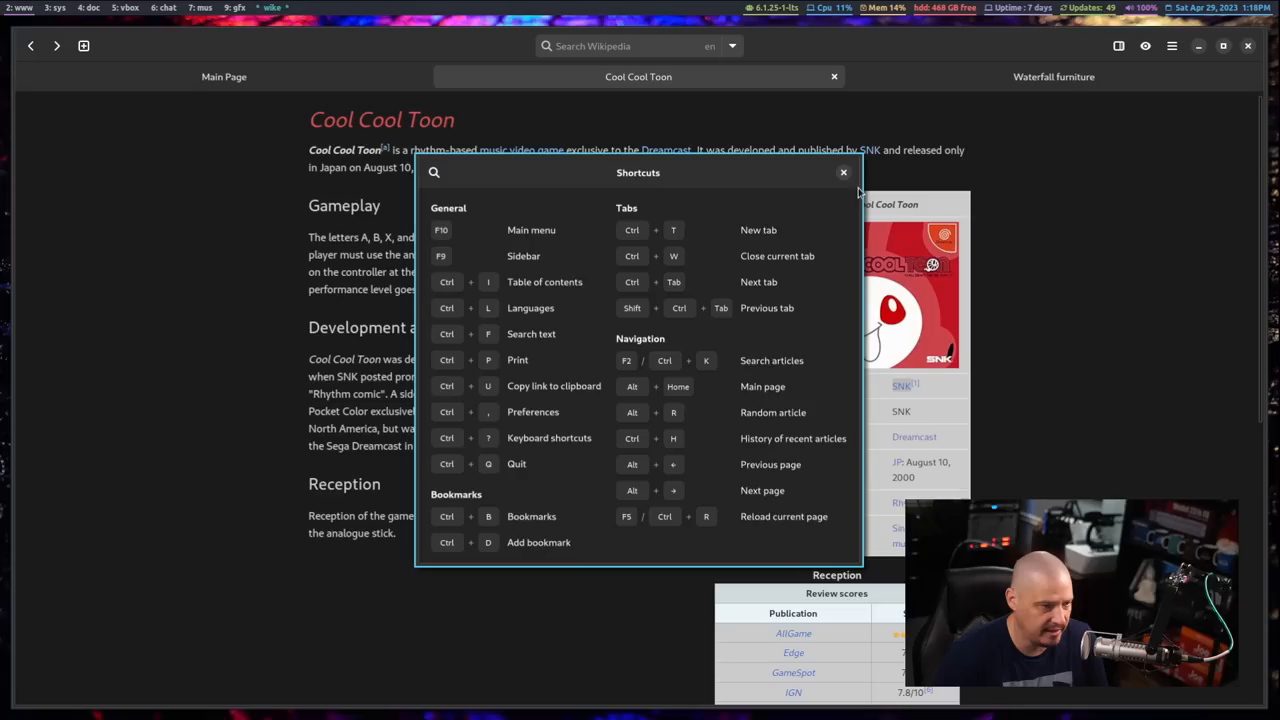
{"action": "left_click", "coordinate": [844, 172]}
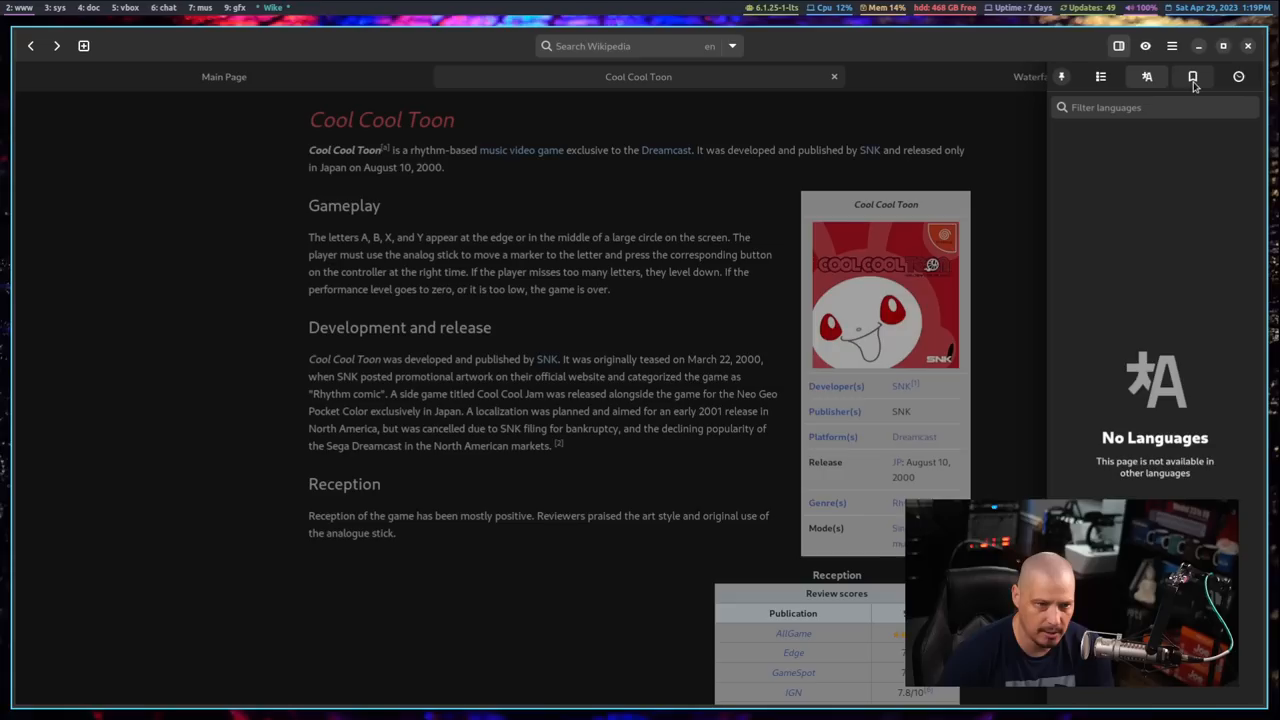
{"action": "left_click", "coordinate": [1238, 76]}
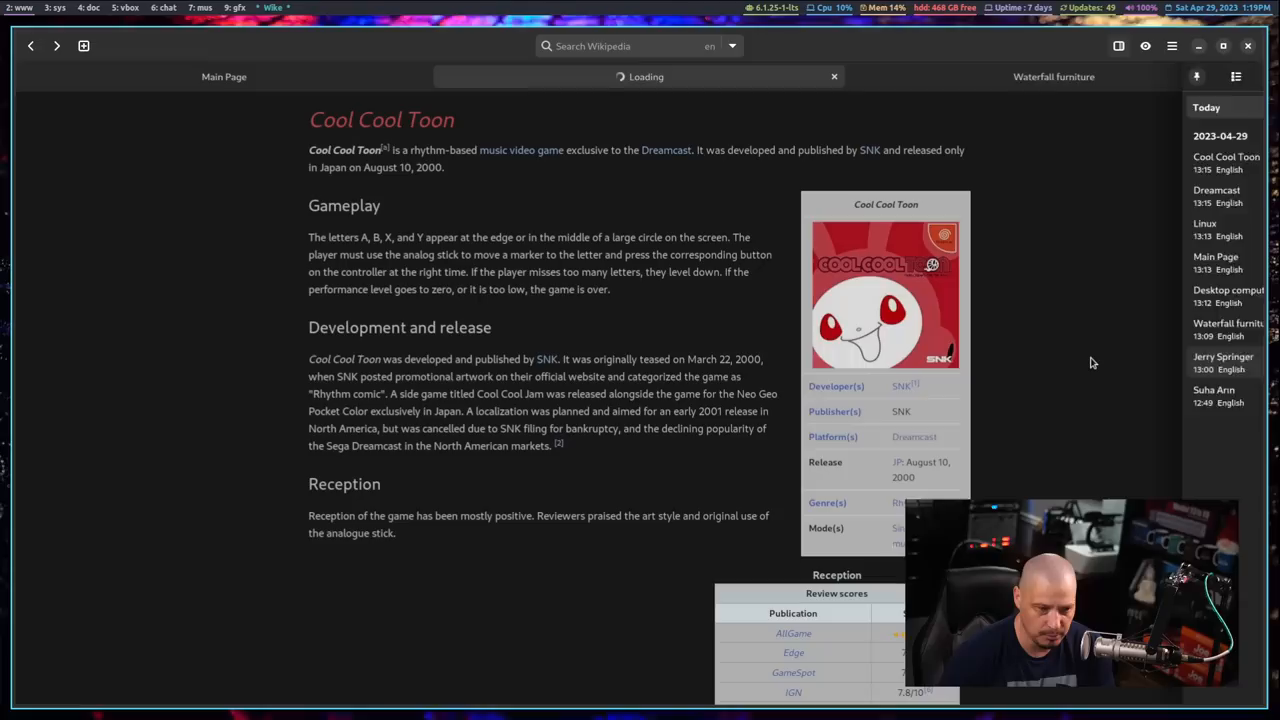
Open the Jerry Springer article from today's reading history
{"action": "left_click", "coordinate": [1224, 356]}
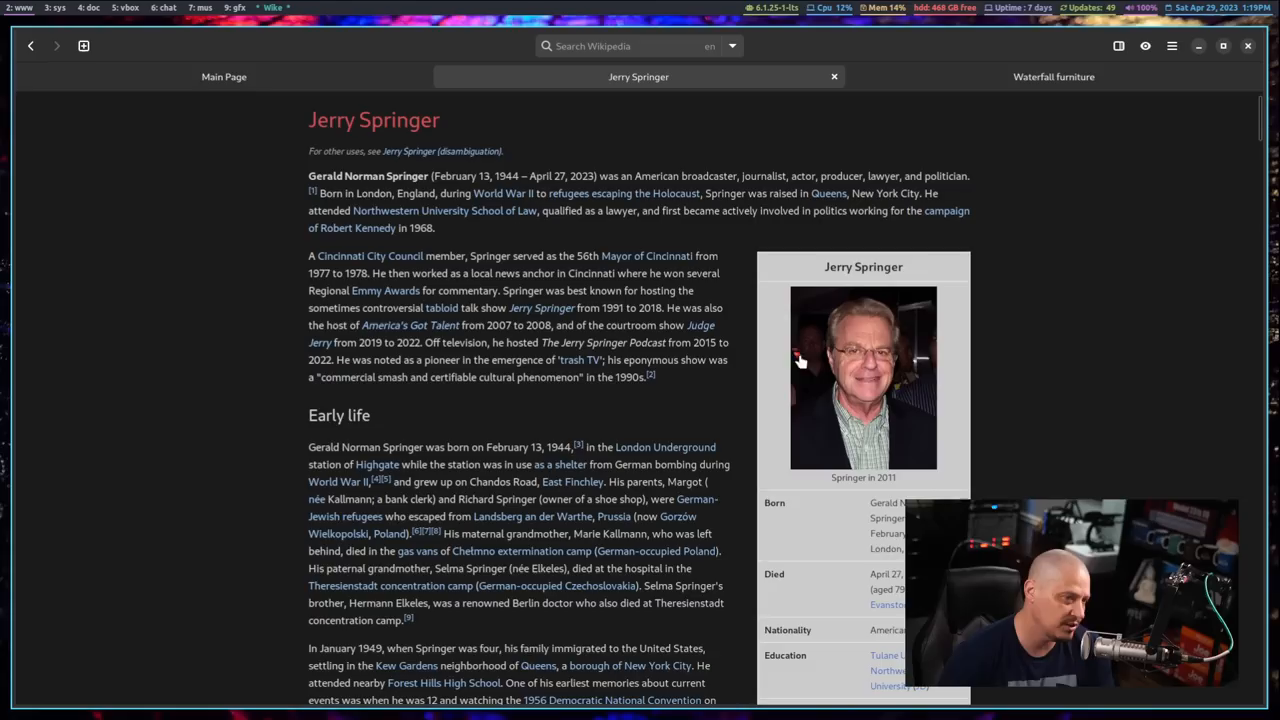
{"action": "mouse_move", "coordinate": [1076, 310]}
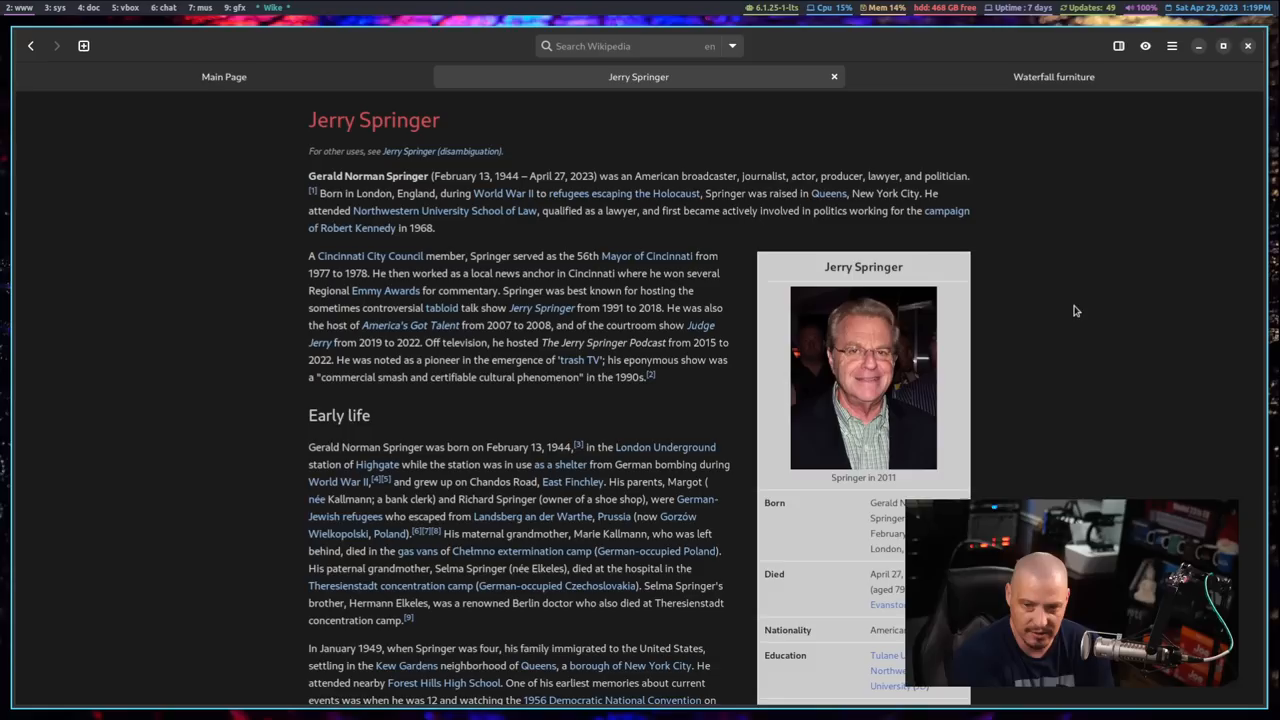